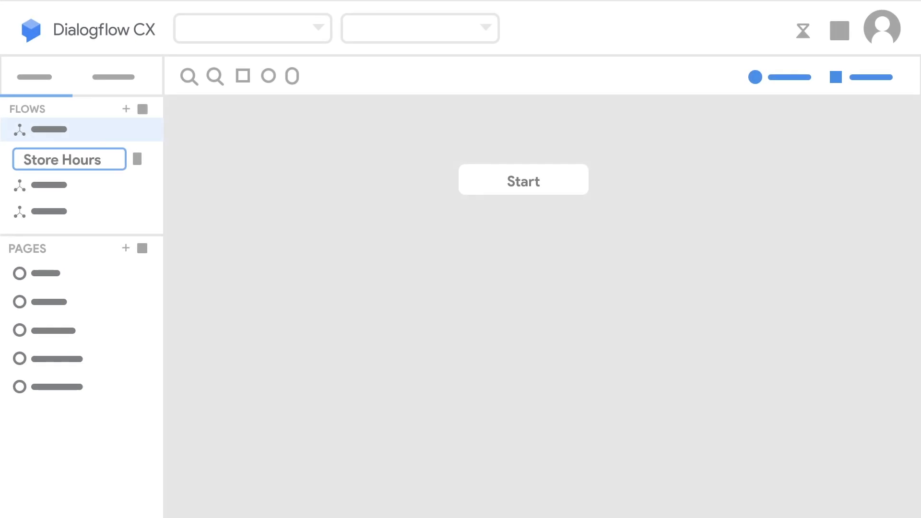
- Add a new route on the Start page of the Store Hours flow
click(522, 180)
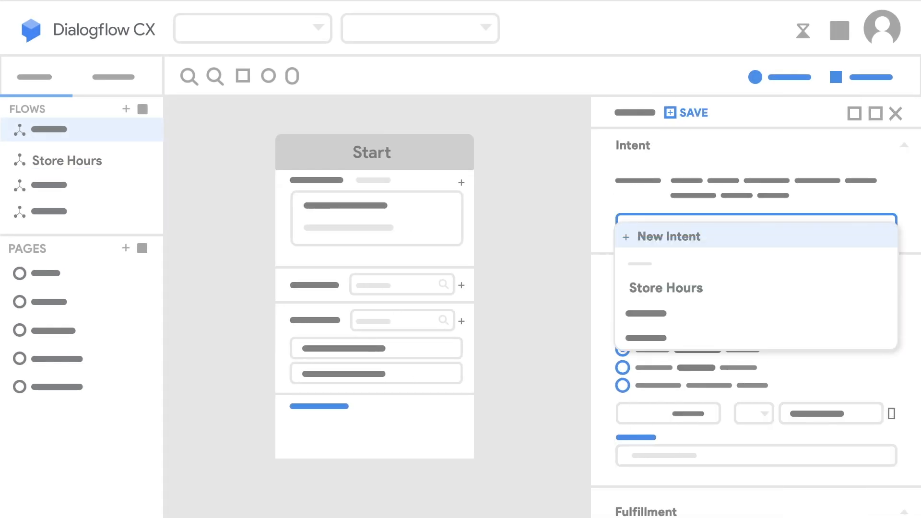
- Route the Store Hours intent with 'How can I help you?' fulfillment to the Store Hours flow
click(666, 288)
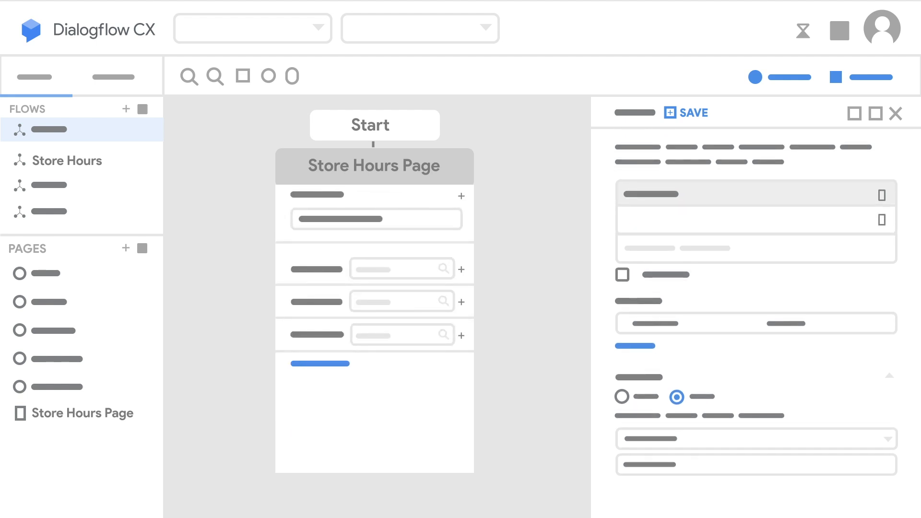
text(How can I help you?)
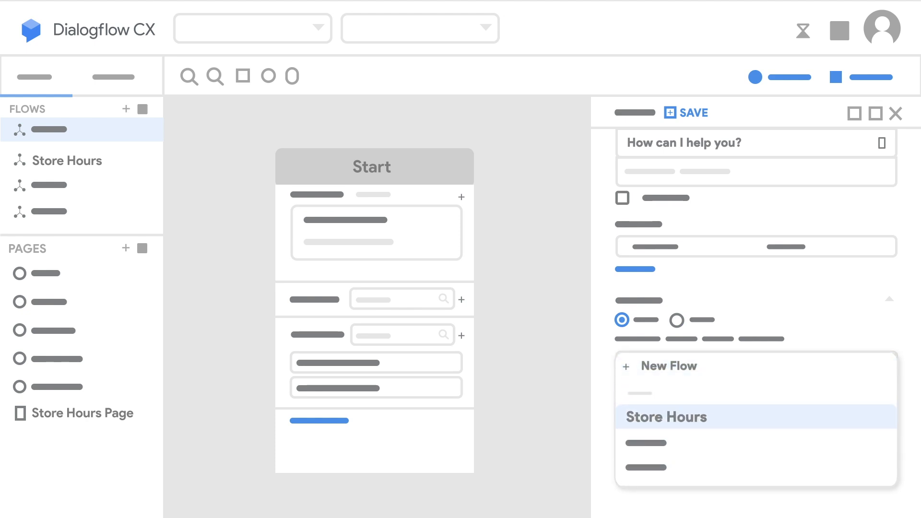
click(665, 417)
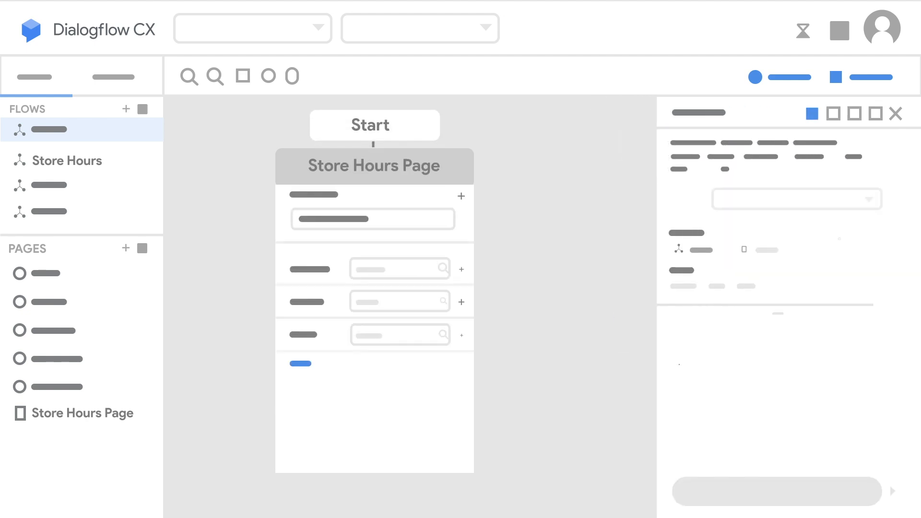